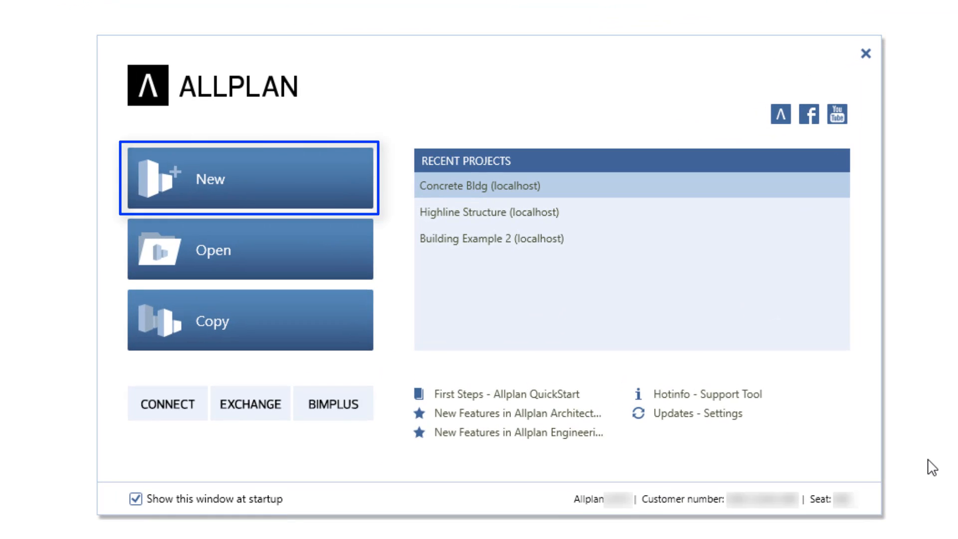
# Leave the welcome window by opening a project, landing in the workspace on drawing file DF3
pyautogui.click(249, 249)
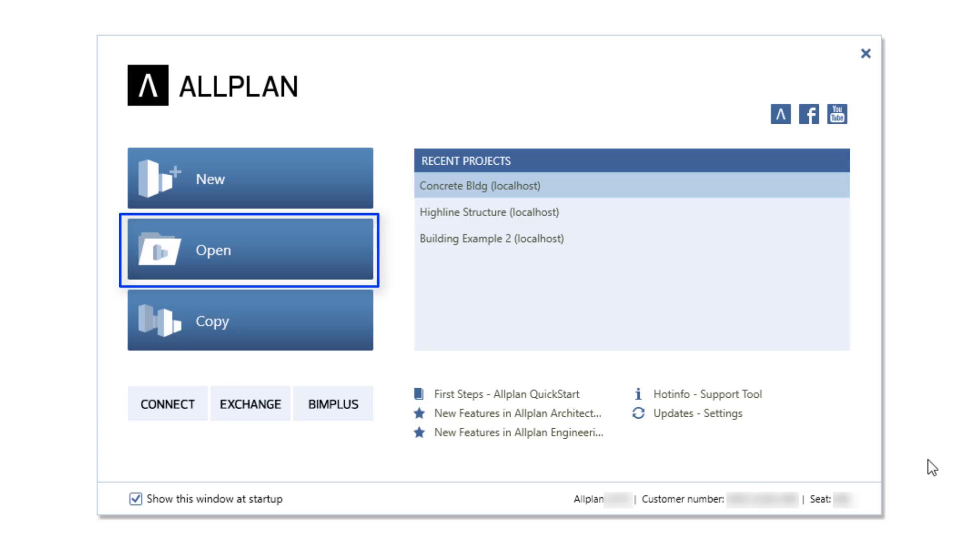
pyautogui.click(250, 321)
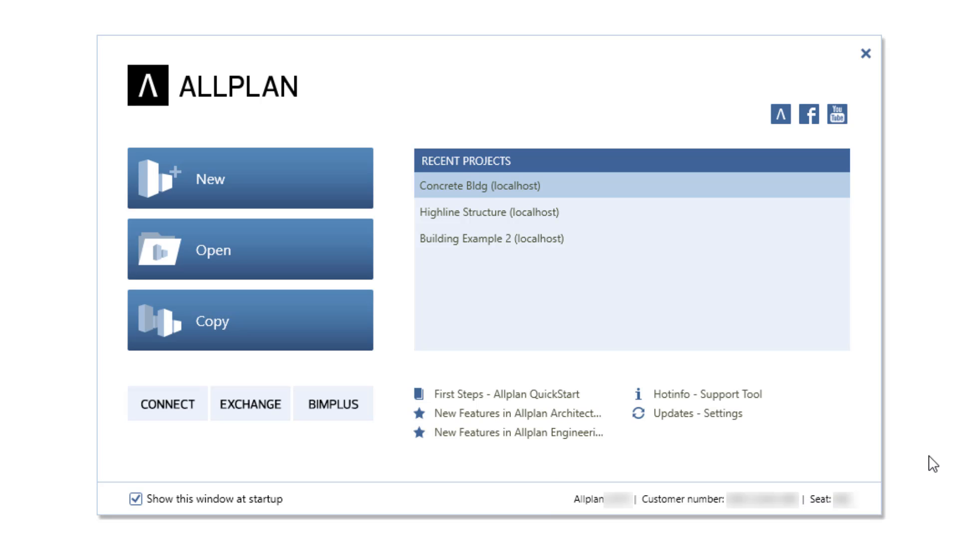
pyautogui.doubleClick(482, 185)
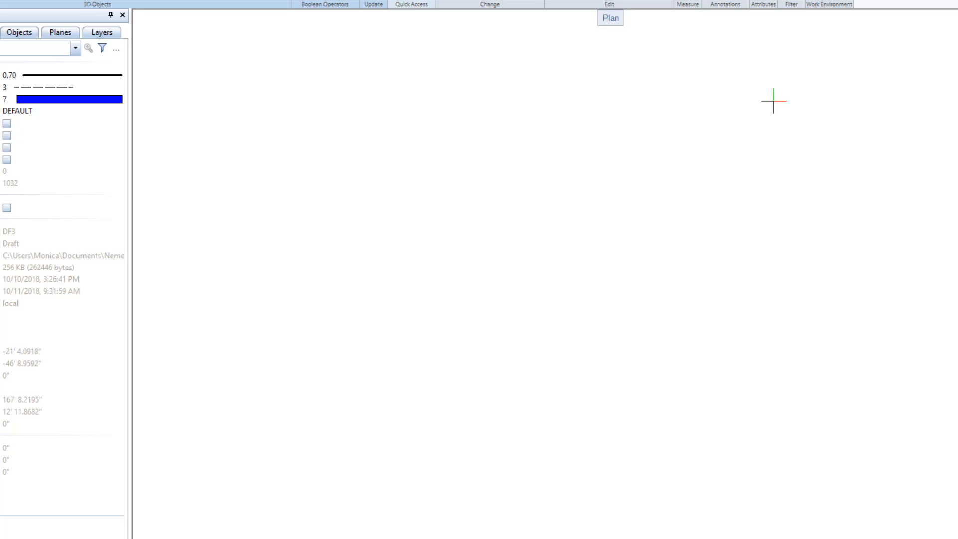
pyautogui.click(914, 5)
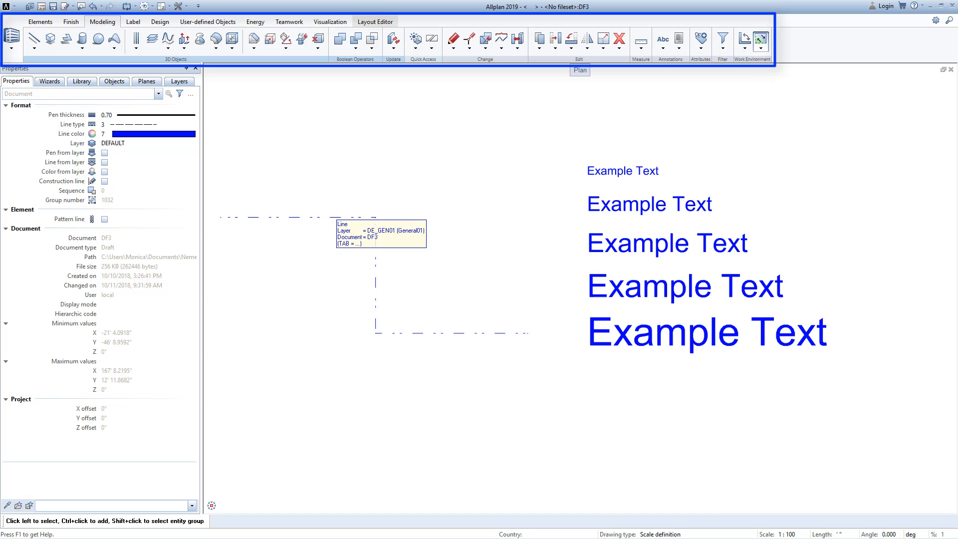
pyautogui.rightClick(354, 213)
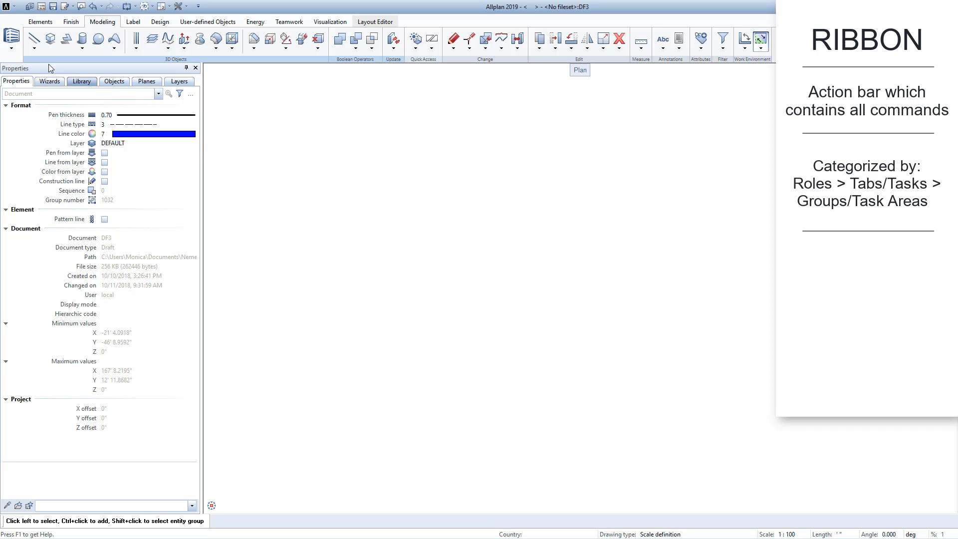
# Switch the ribbon role to Engineering and browse its Elements and Modeling task tabs
pyautogui.click(8, 36)
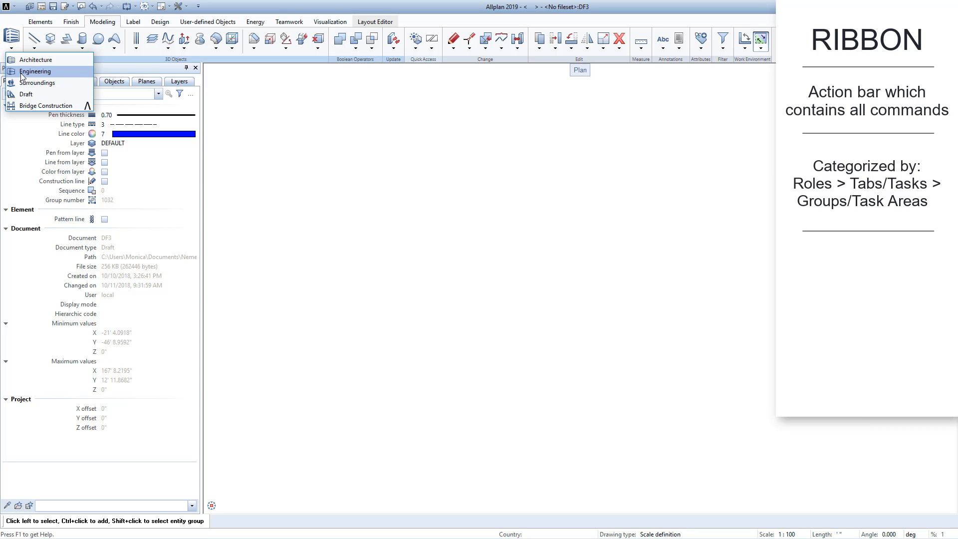
pyautogui.click(36, 71)
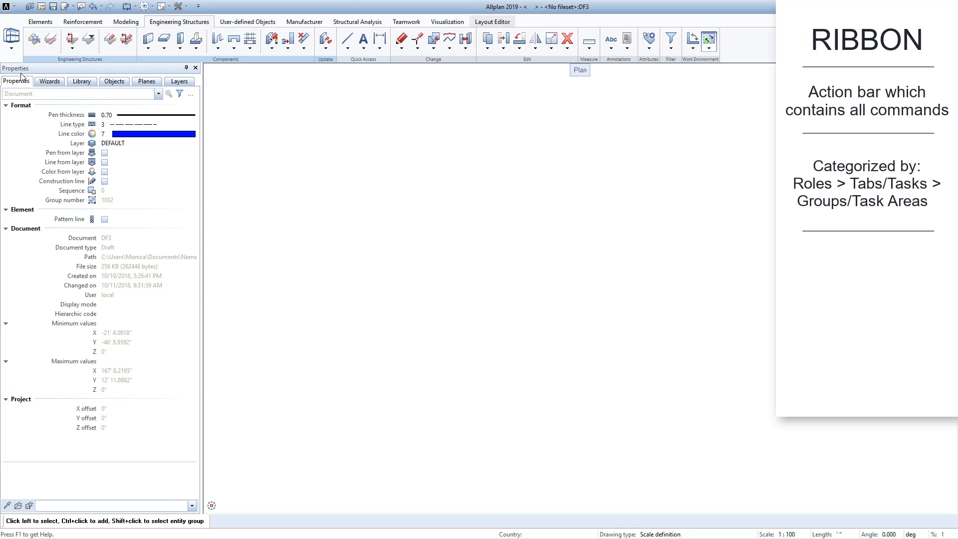
pyautogui.click(39, 22)
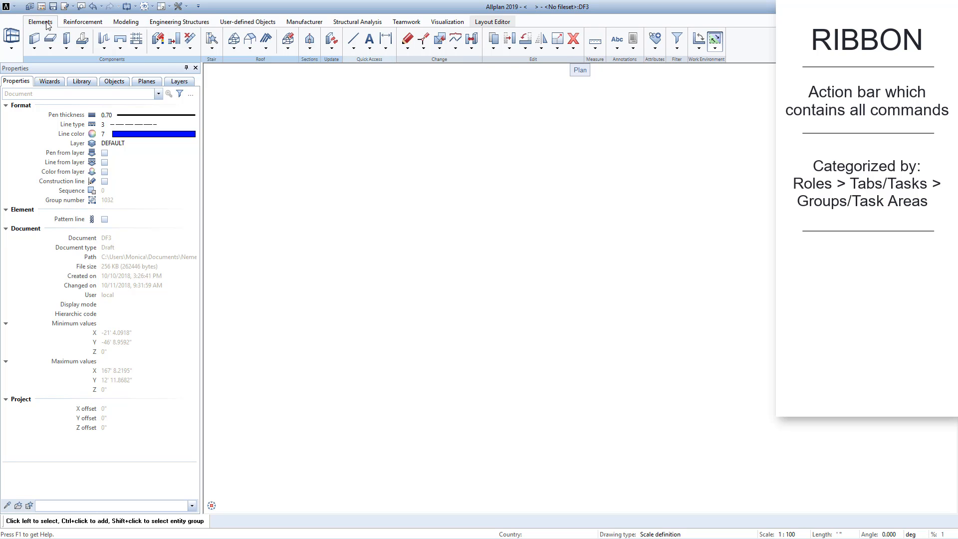
pyautogui.click(126, 22)
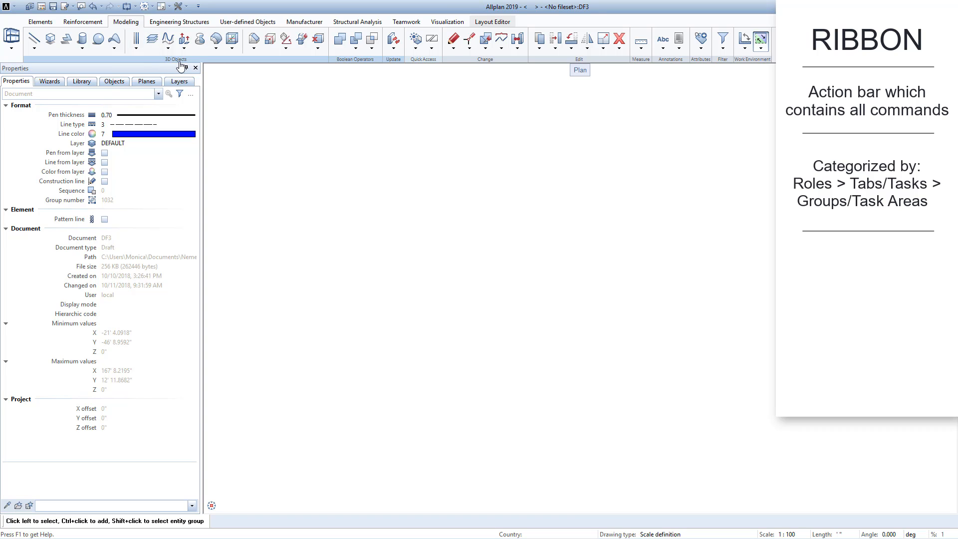
pyautogui.moveTo(229, 64)
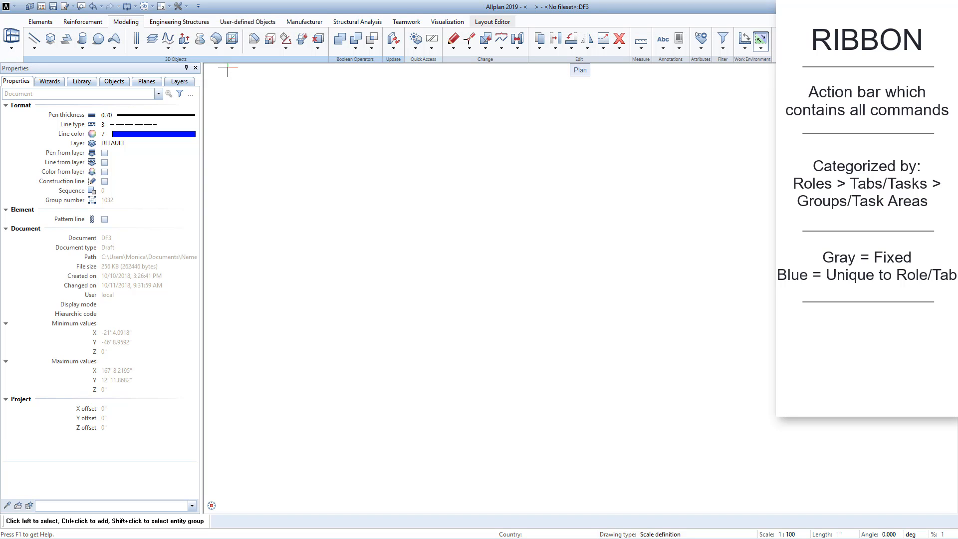
pyautogui.click(198, 5)
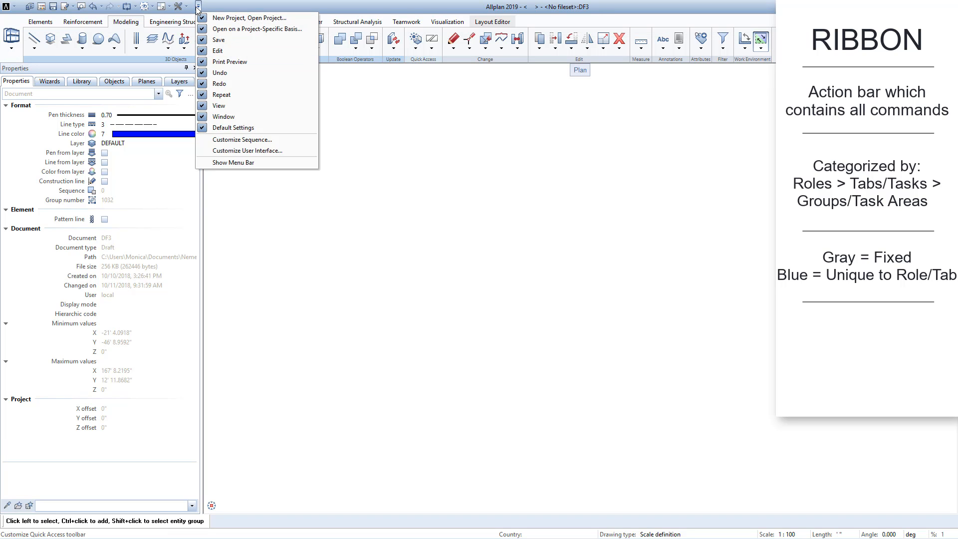
pyautogui.click(248, 151)
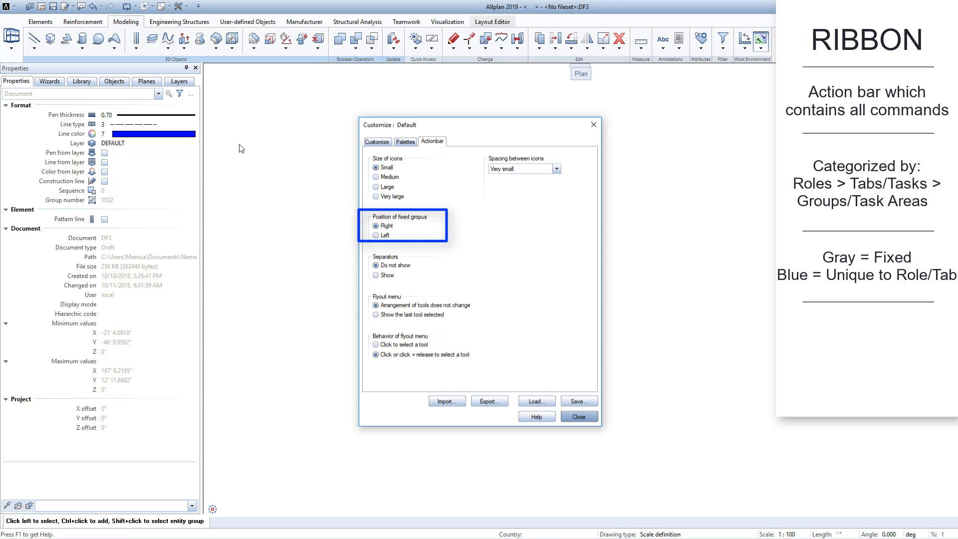
pyautogui.click(374, 233)
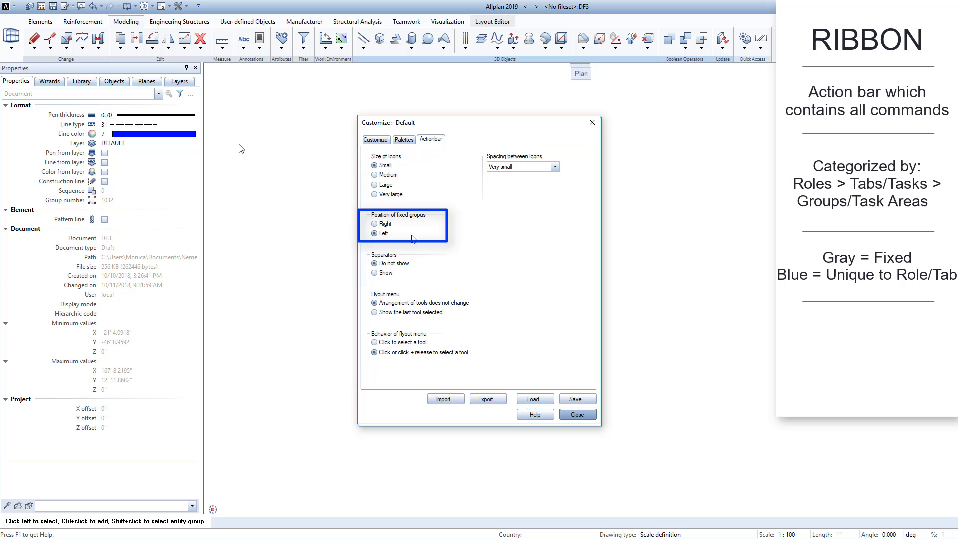
pyautogui.click(373, 224)
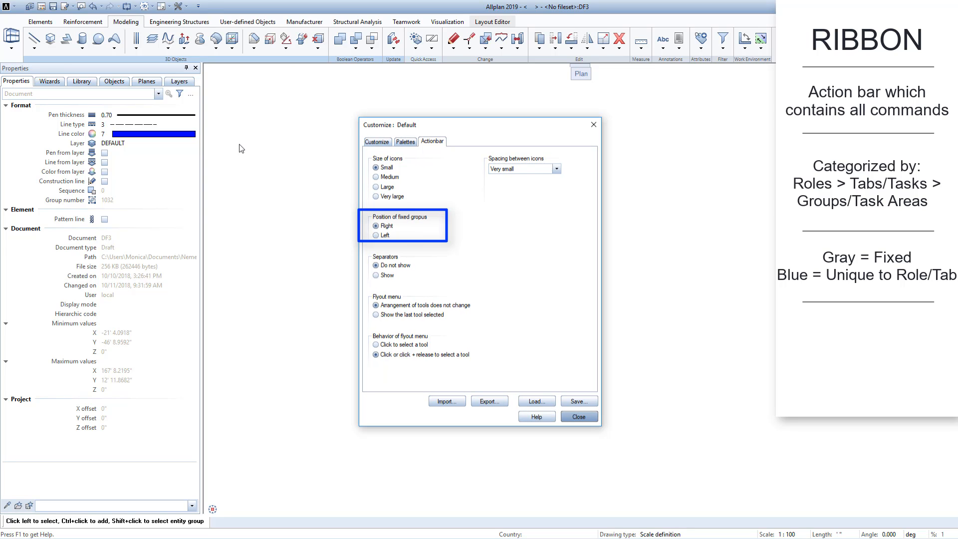
pyautogui.click(579, 416)
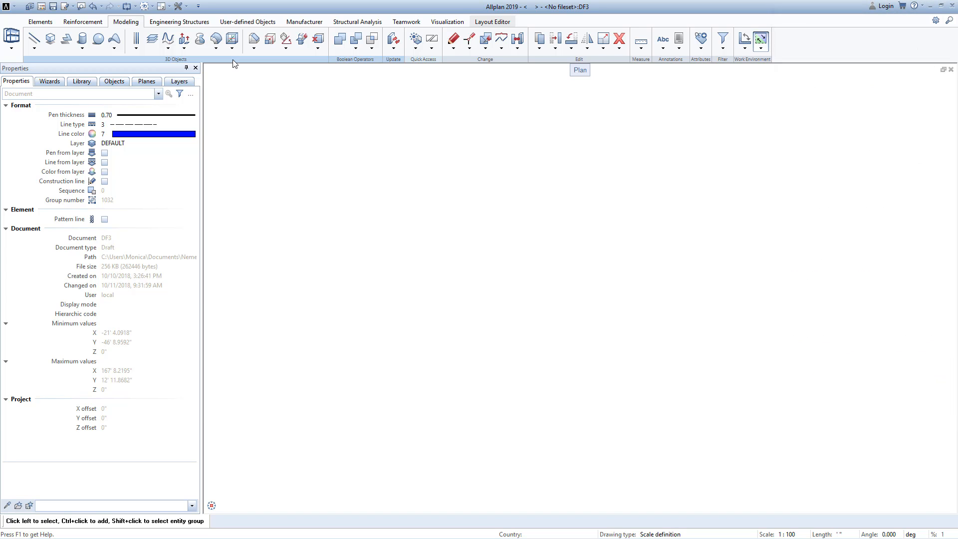
pyautogui.moveTo(670, 92)
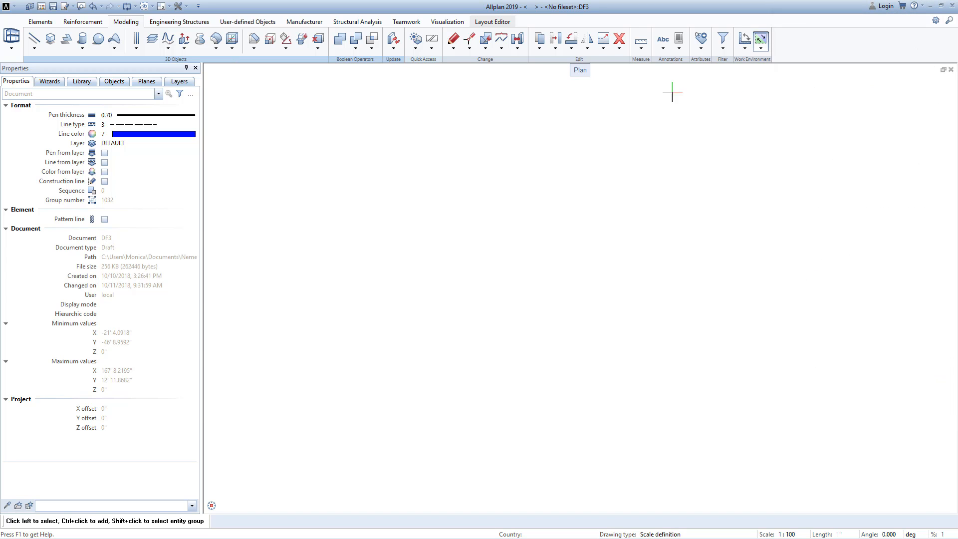
pyautogui.moveTo(938, 41)
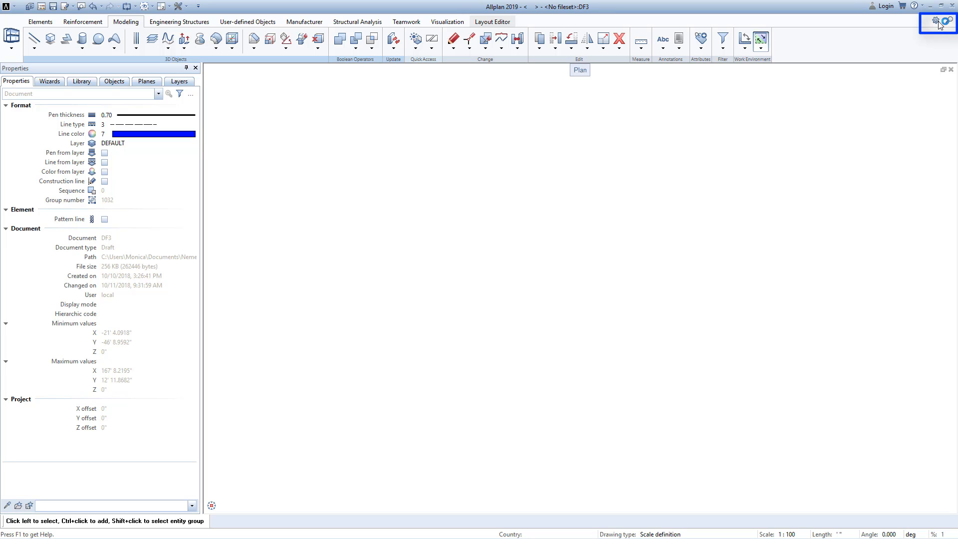
# Create a new custom ribbon role in the actionbar configuration window
pyautogui.click(934, 20)
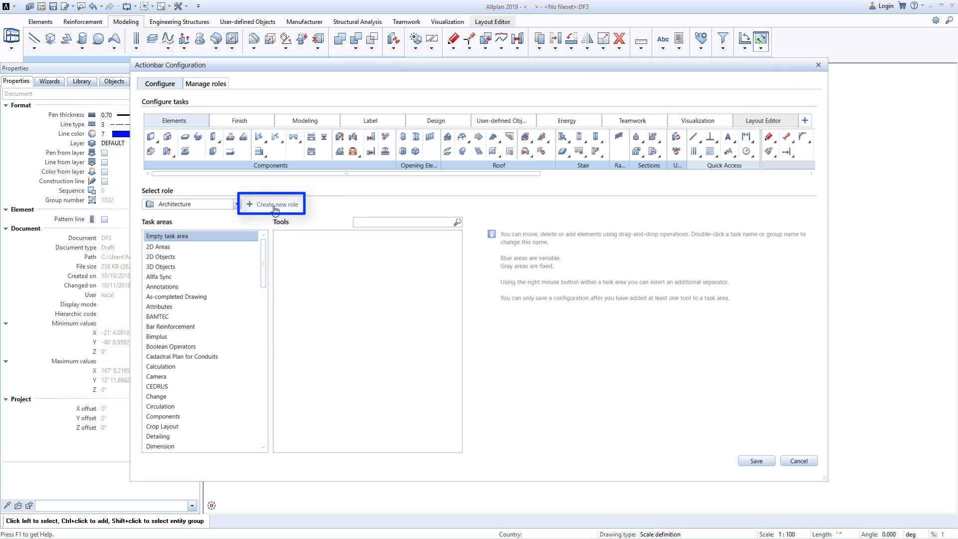
pyautogui.click(273, 203)
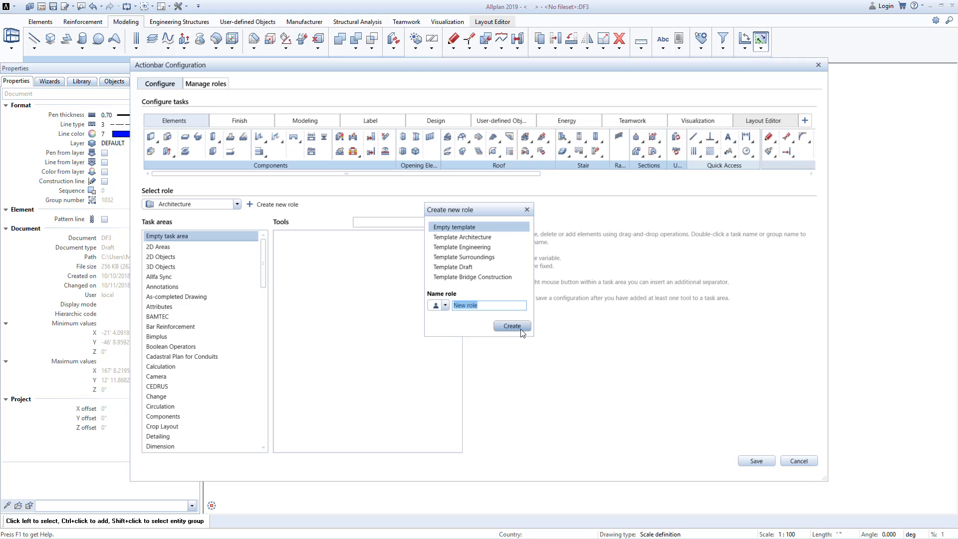
pyautogui.click(512, 325)
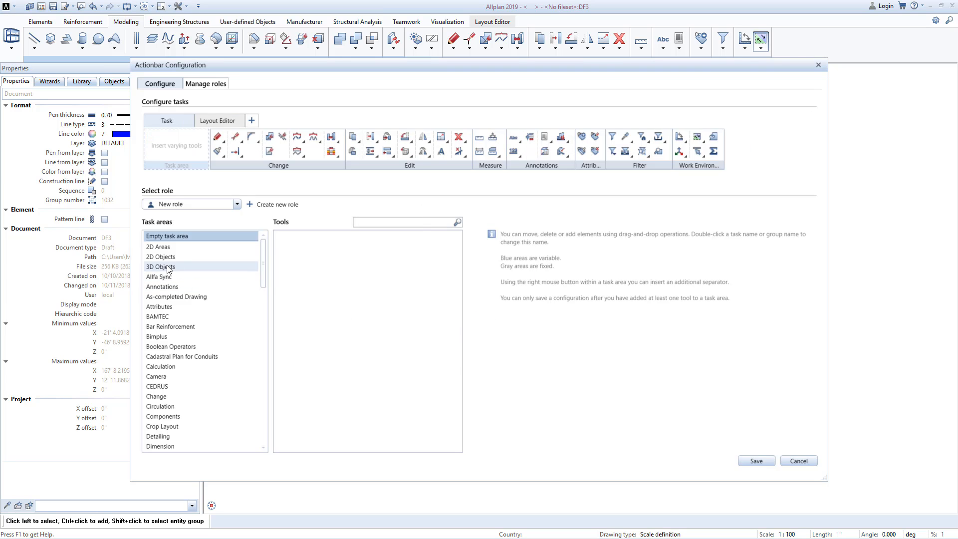
# Browse the 3D Objects and Attributes task-area tools, then close the configuration window
pyautogui.click(161, 266)
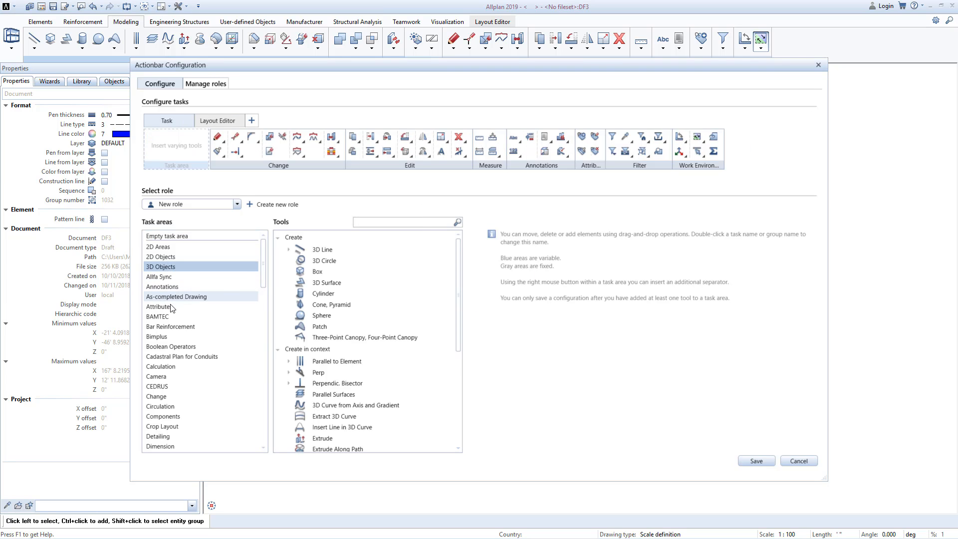
pyautogui.click(158, 307)
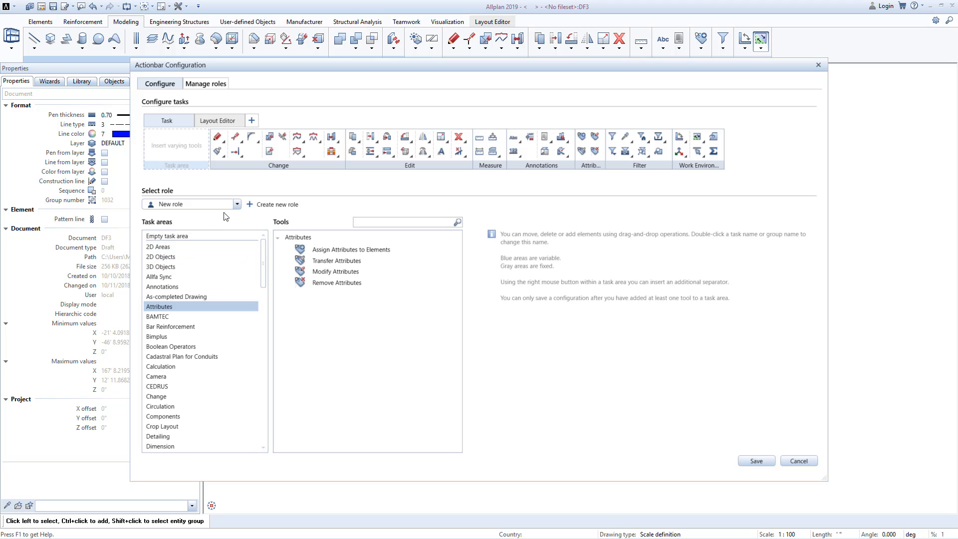
pyautogui.moveTo(229, 232)
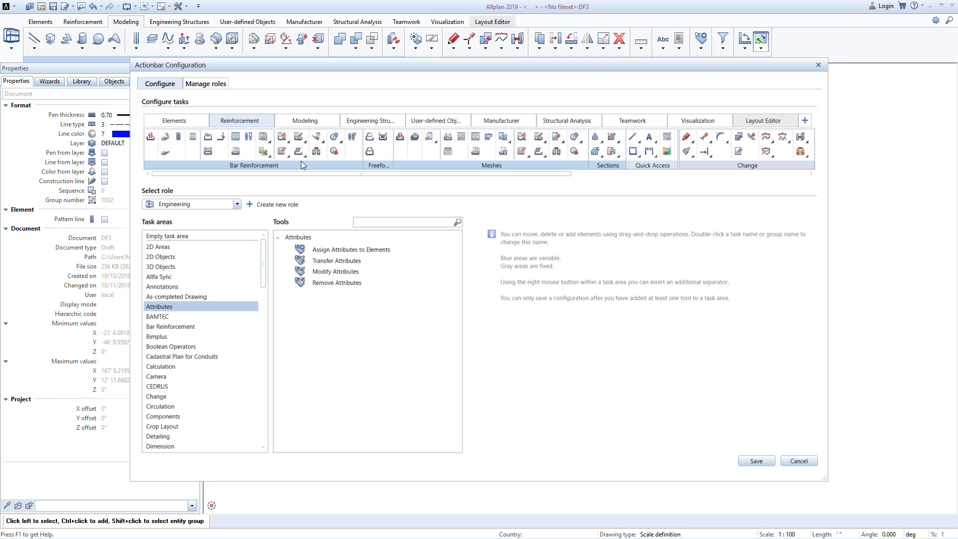
pyautogui.click(798, 461)
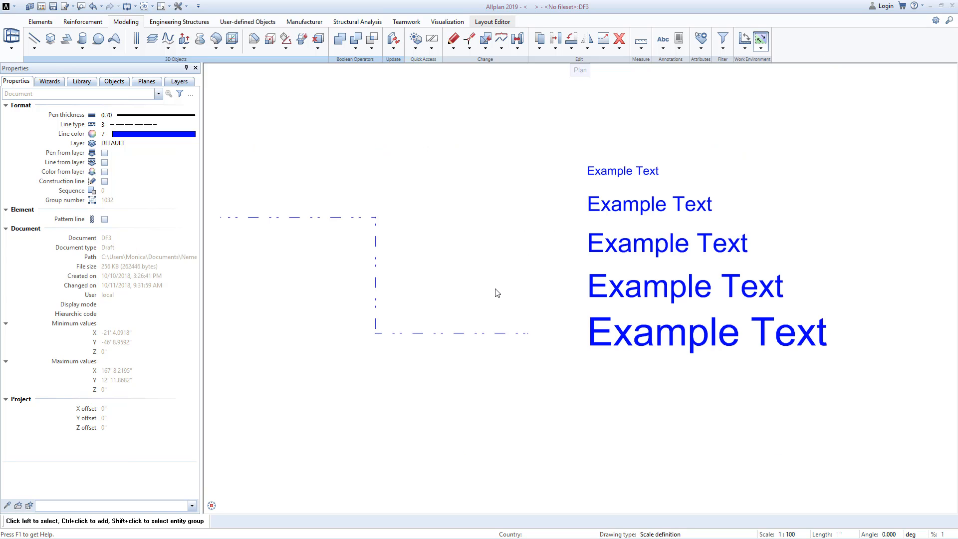
# Show the Engineering Structures tools, look through the Wizards and Library palettes, and return to Properties
pyautogui.click(179, 22)
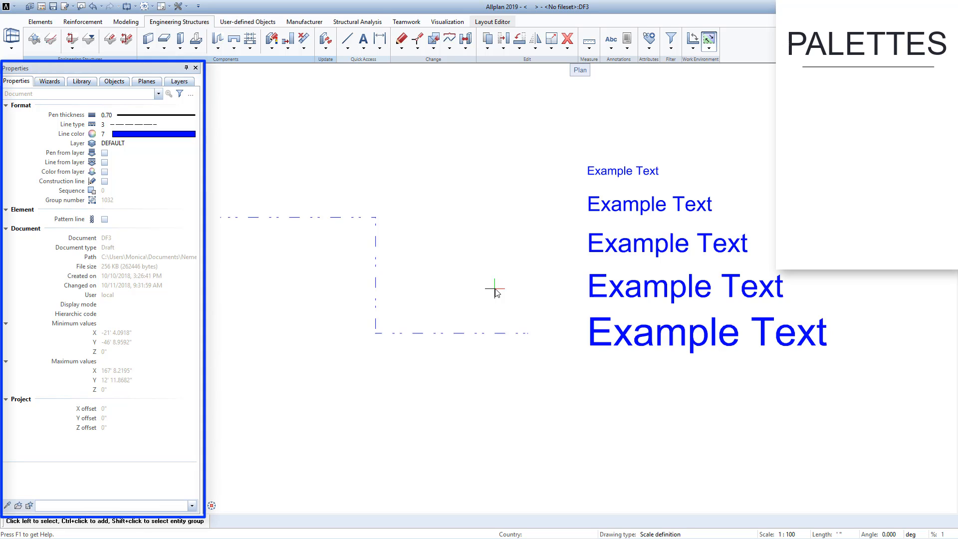
pyautogui.moveTo(473, 282)
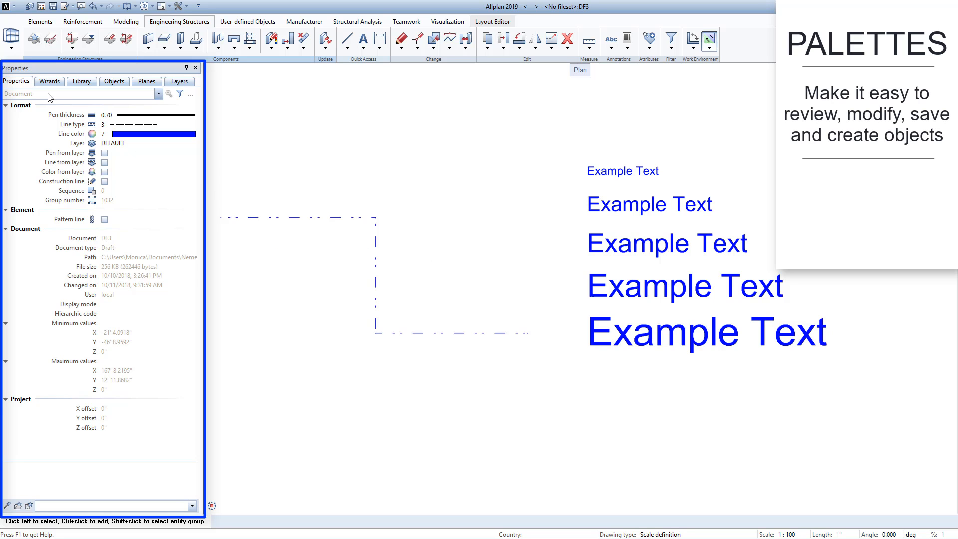
pyautogui.click(49, 81)
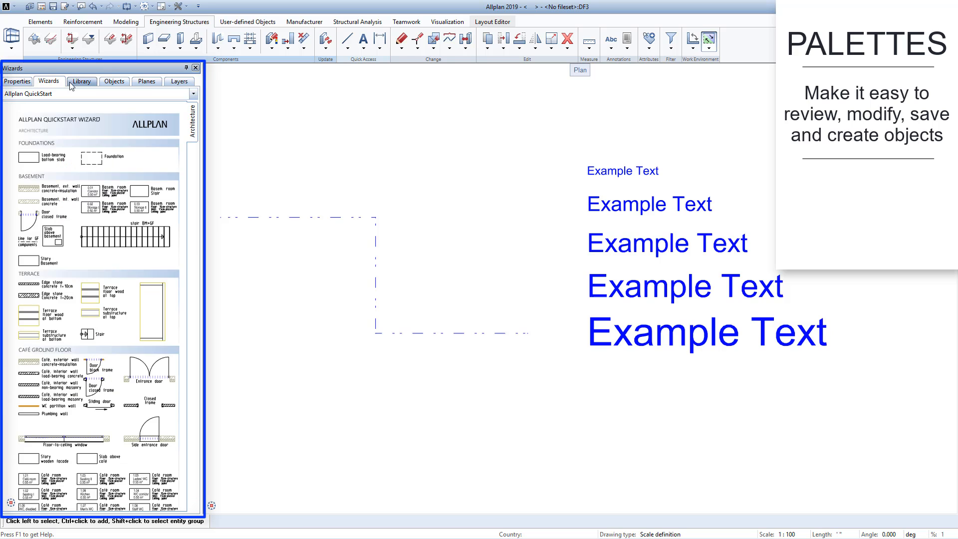
pyautogui.click(81, 80)
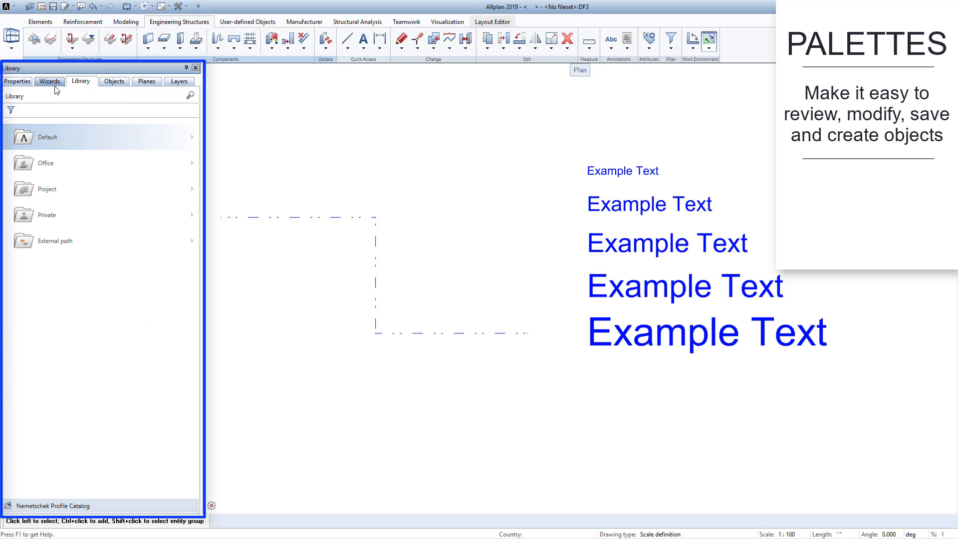
pyautogui.click(16, 81)
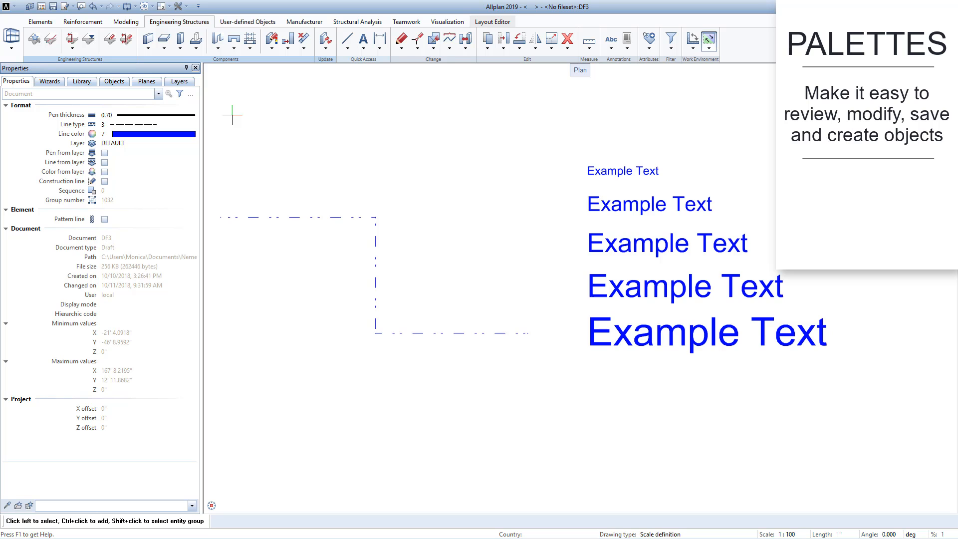
pyautogui.moveTo(461, 182)
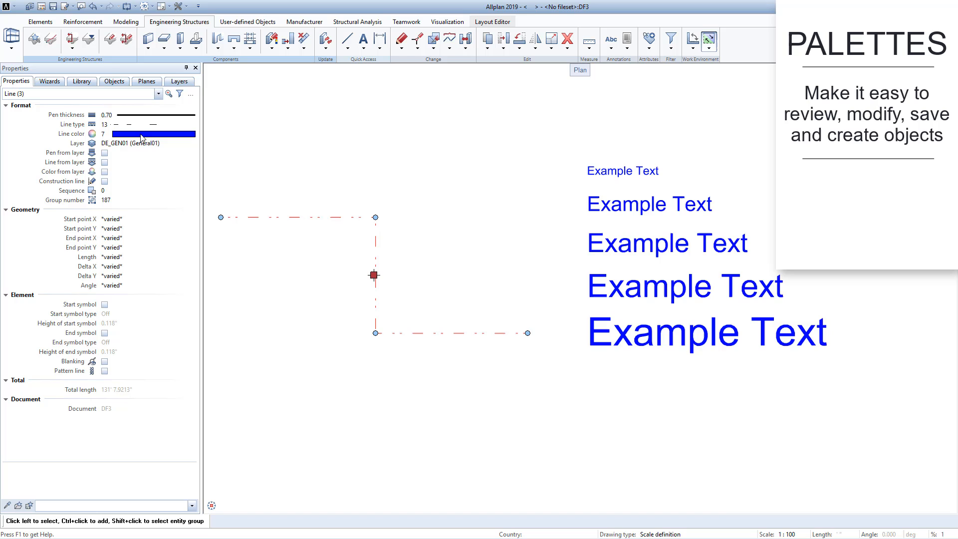
# Make the selected lines solid and set the example texts to the Berlin Sans FB font
pyautogui.click(135, 124)
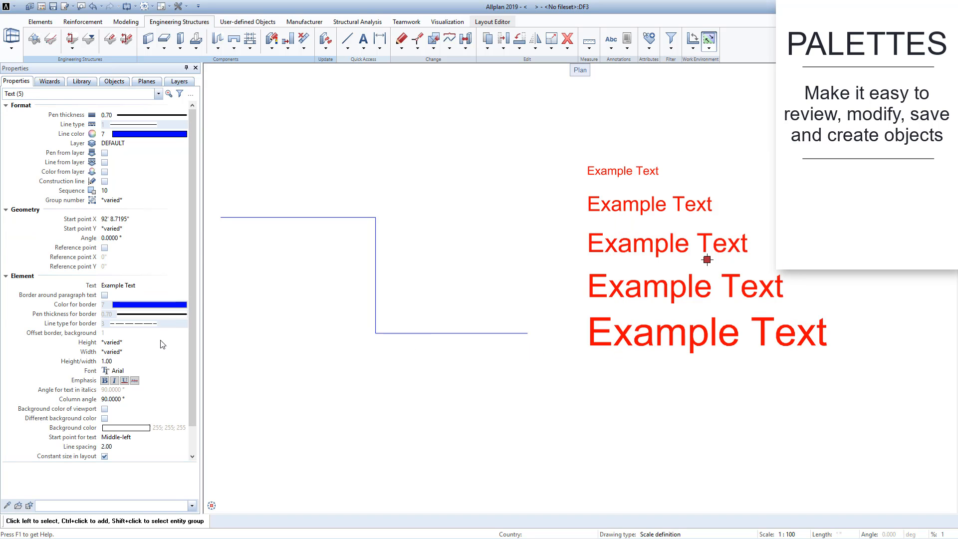
pyautogui.click(182, 370)
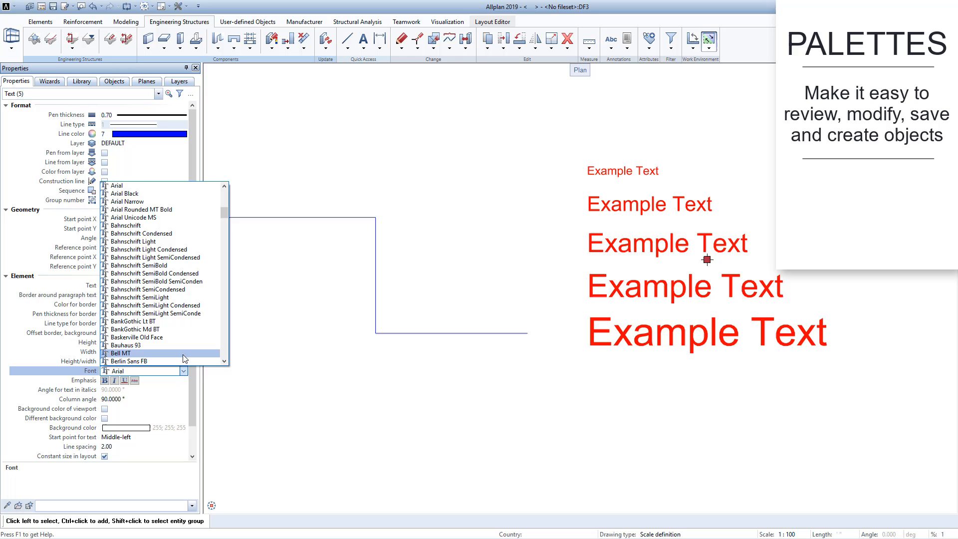
pyautogui.click(121, 362)
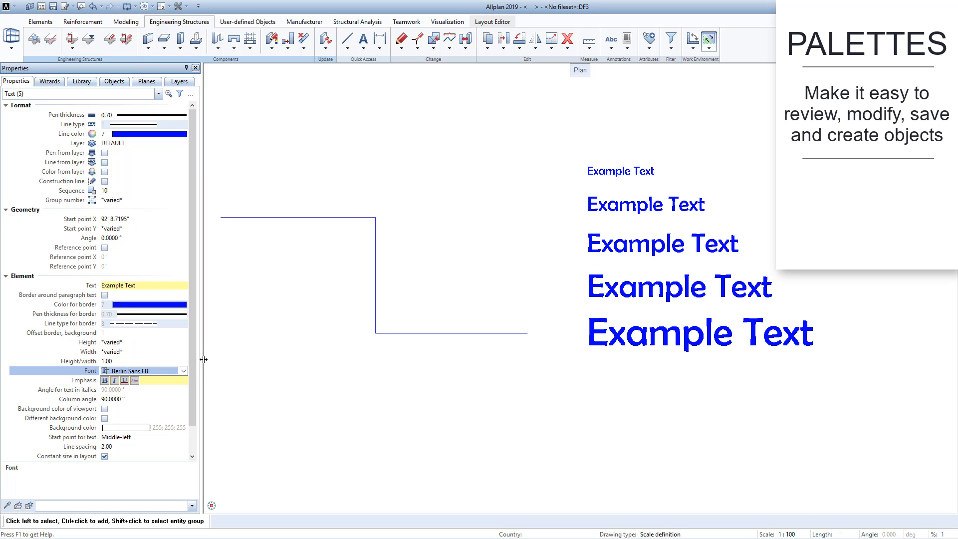
pyautogui.moveTo(266, 357)
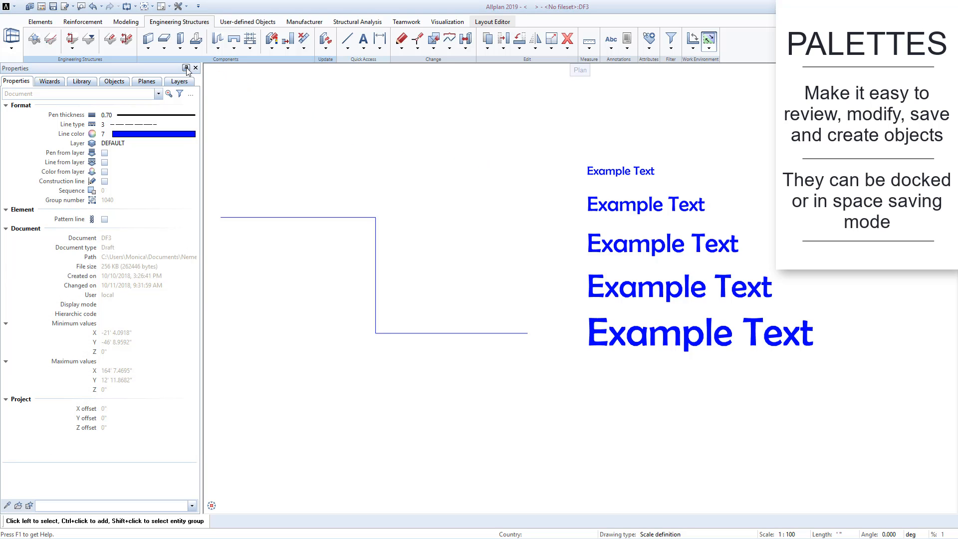
# Collapse the palettes to the side, peek at Library and Layers, then dock them back on Properties
pyautogui.click(187, 68)
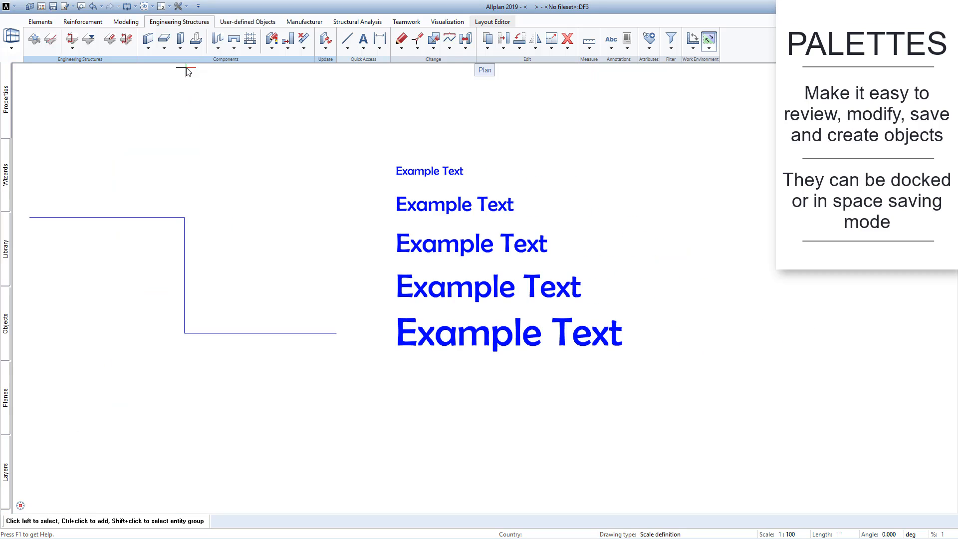
pyautogui.moveTo(99, 106)
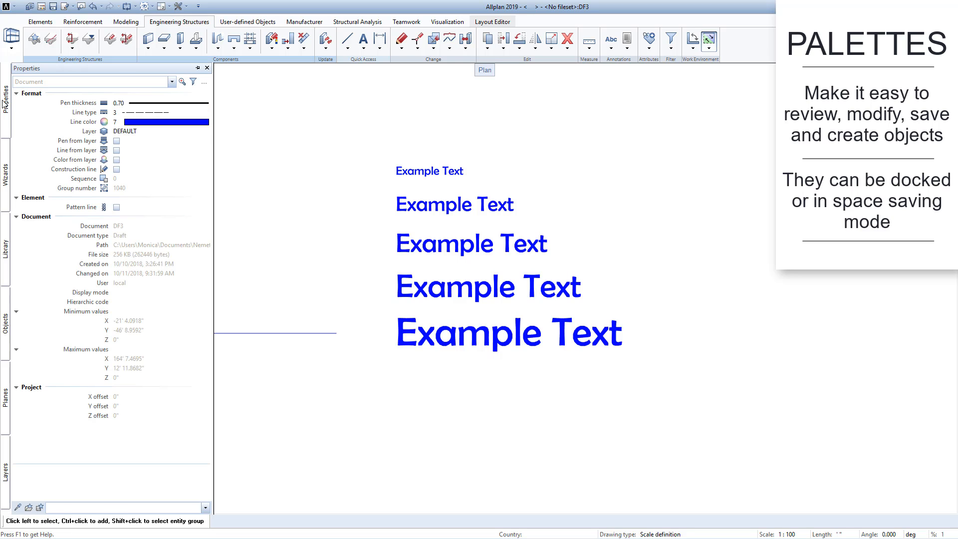
pyautogui.click(6, 252)
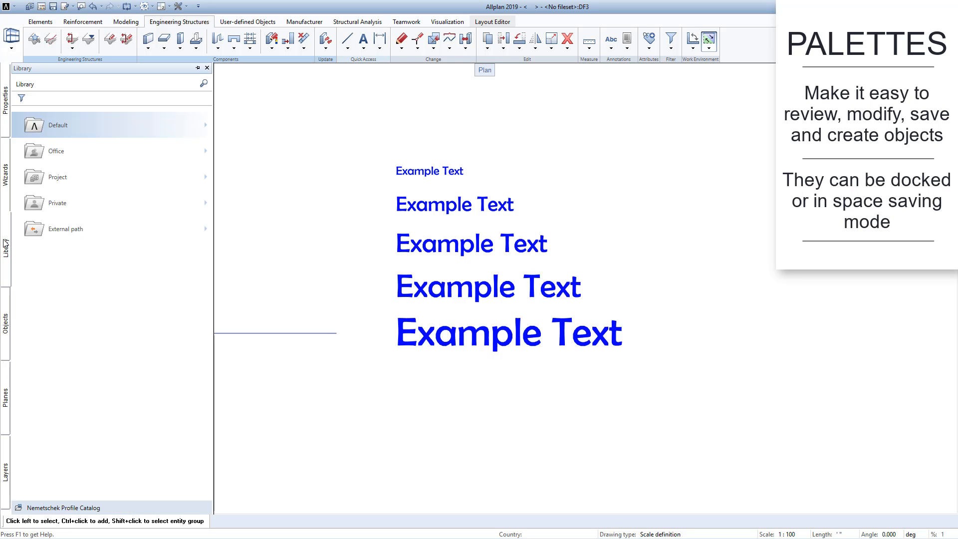
pyautogui.click(8, 245)
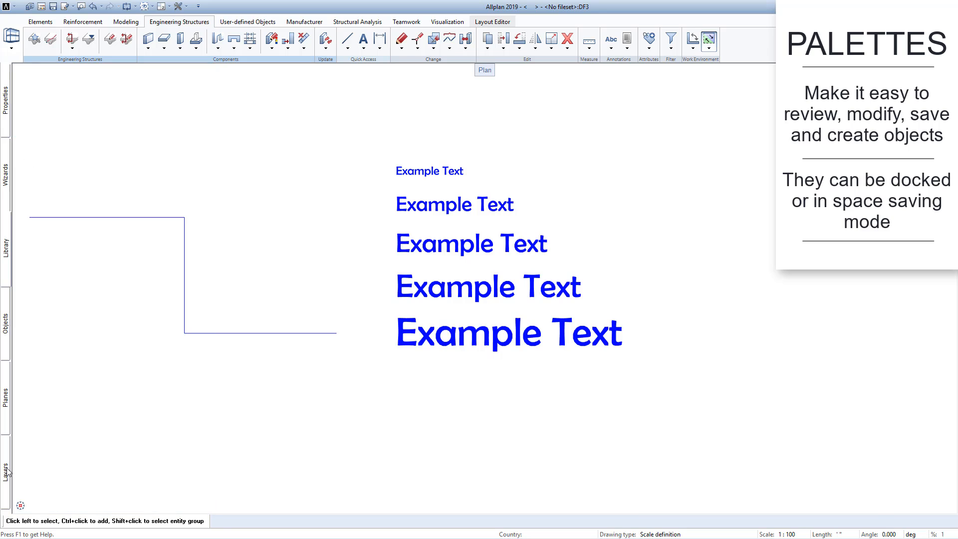
pyautogui.click(6, 475)
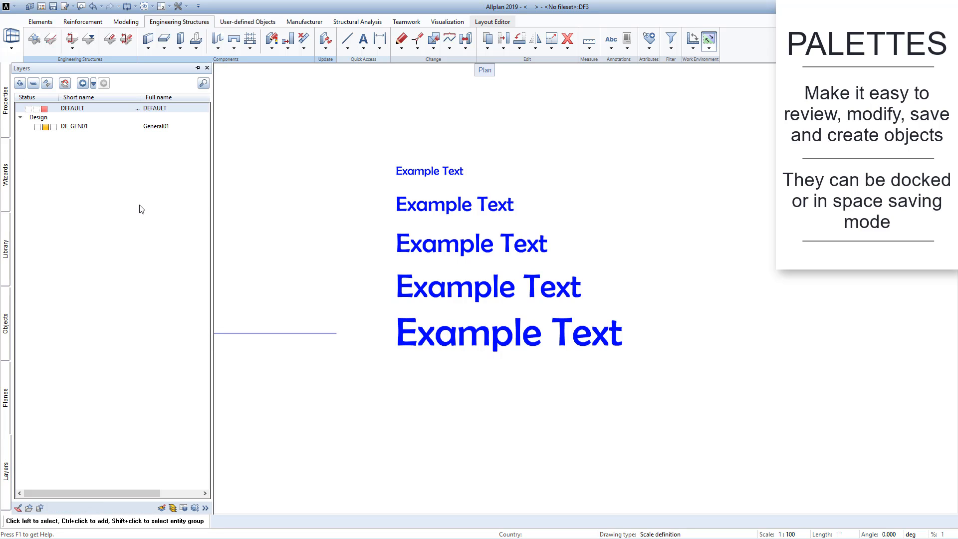
pyautogui.moveTo(198, 68)
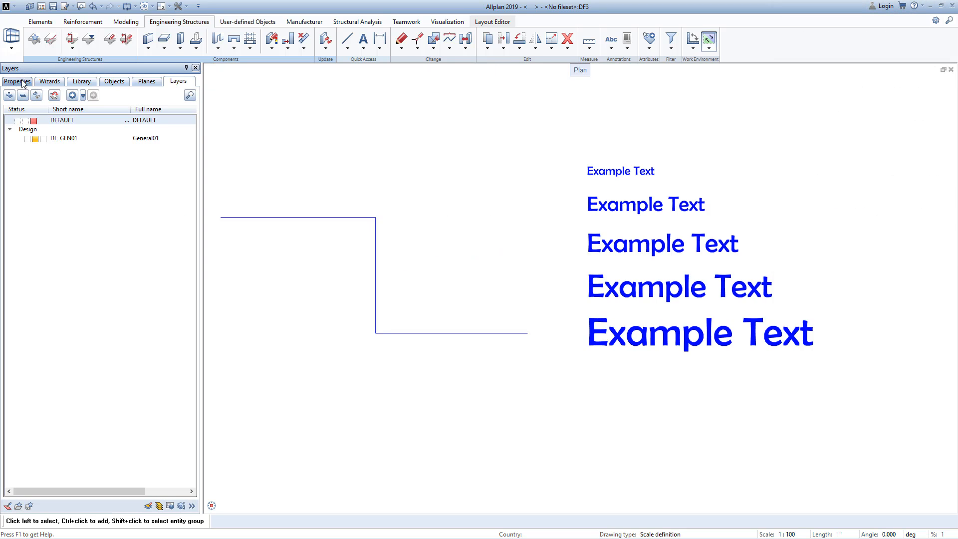
pyautogui.click(16, 81)
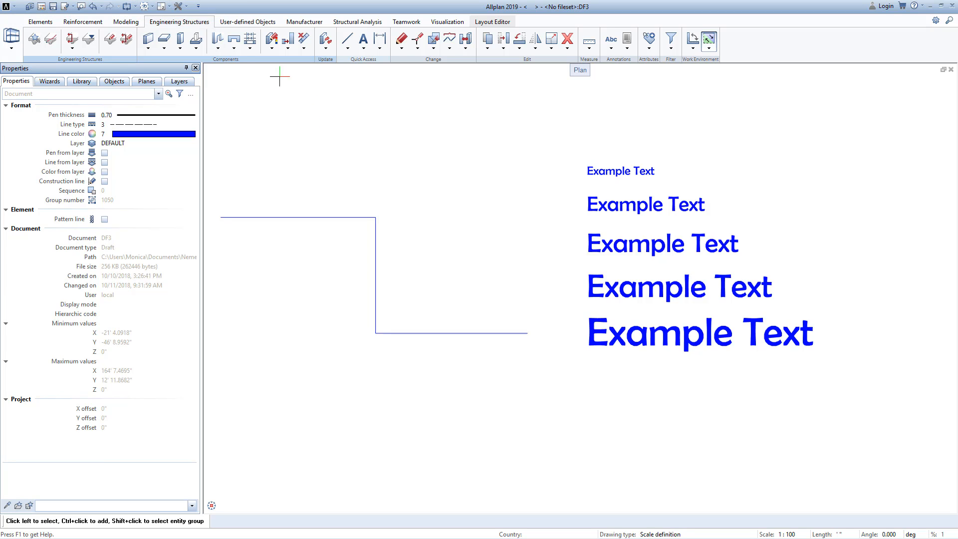
pyautogui.moveTo(31, 6)
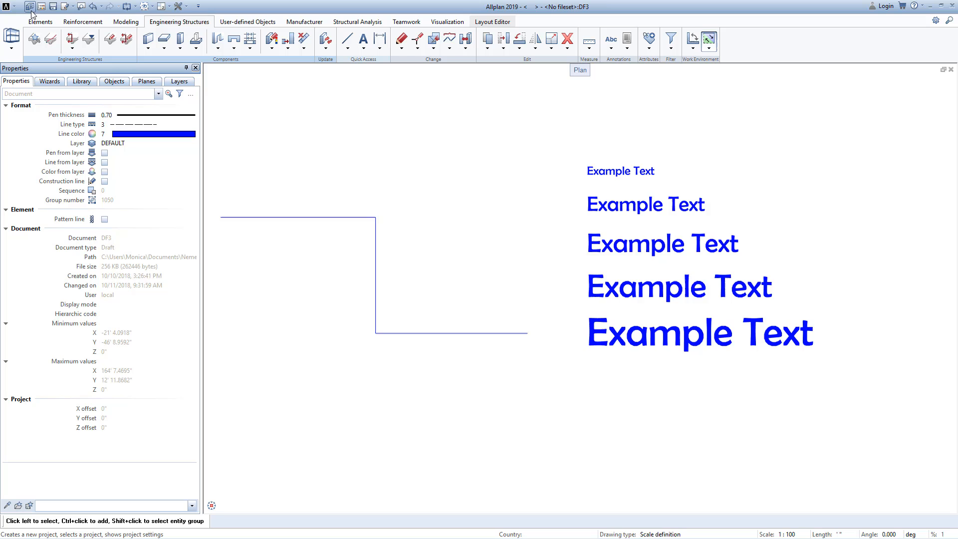
pyautogui.moveTo(79, 7)
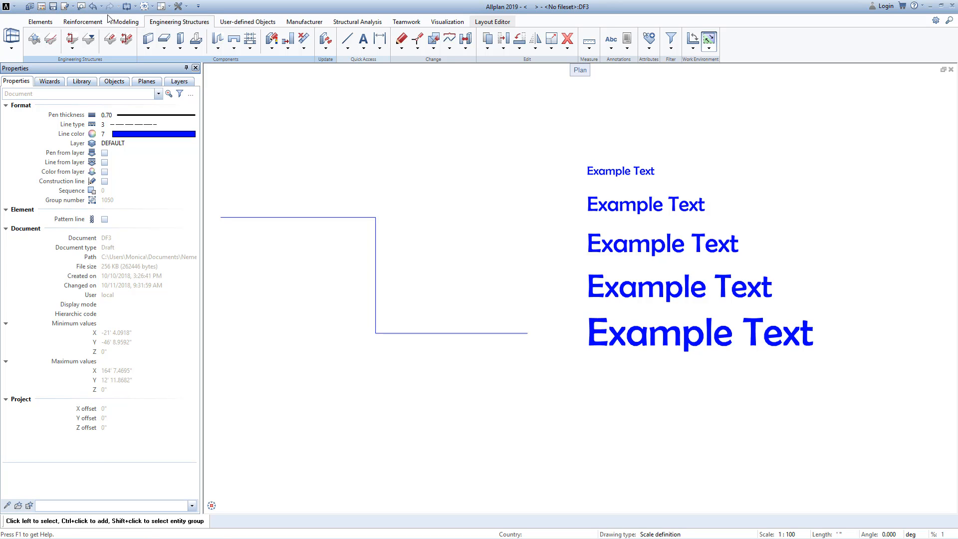
pyautogui.click(161, 6)
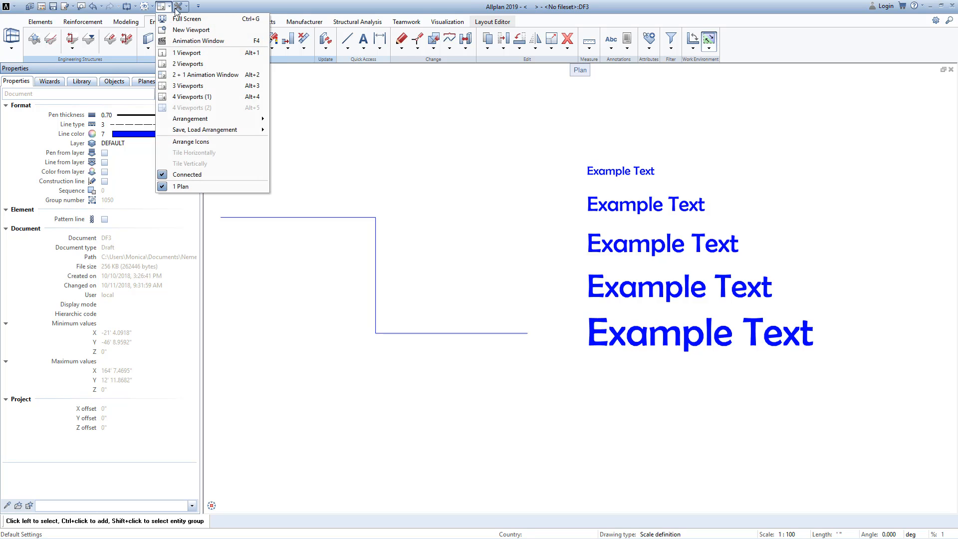
pyautogui.click(180, 6)
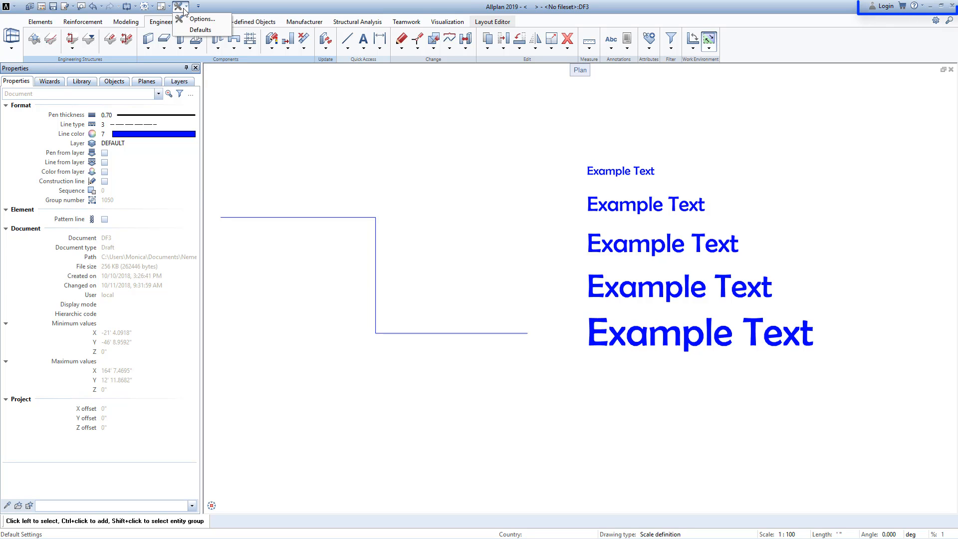
pyautogui.click(241, 11)
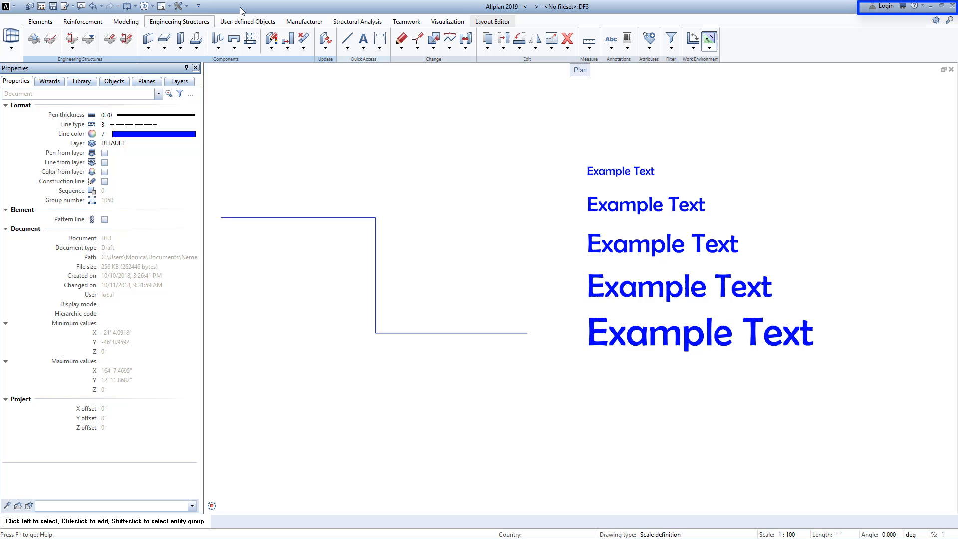